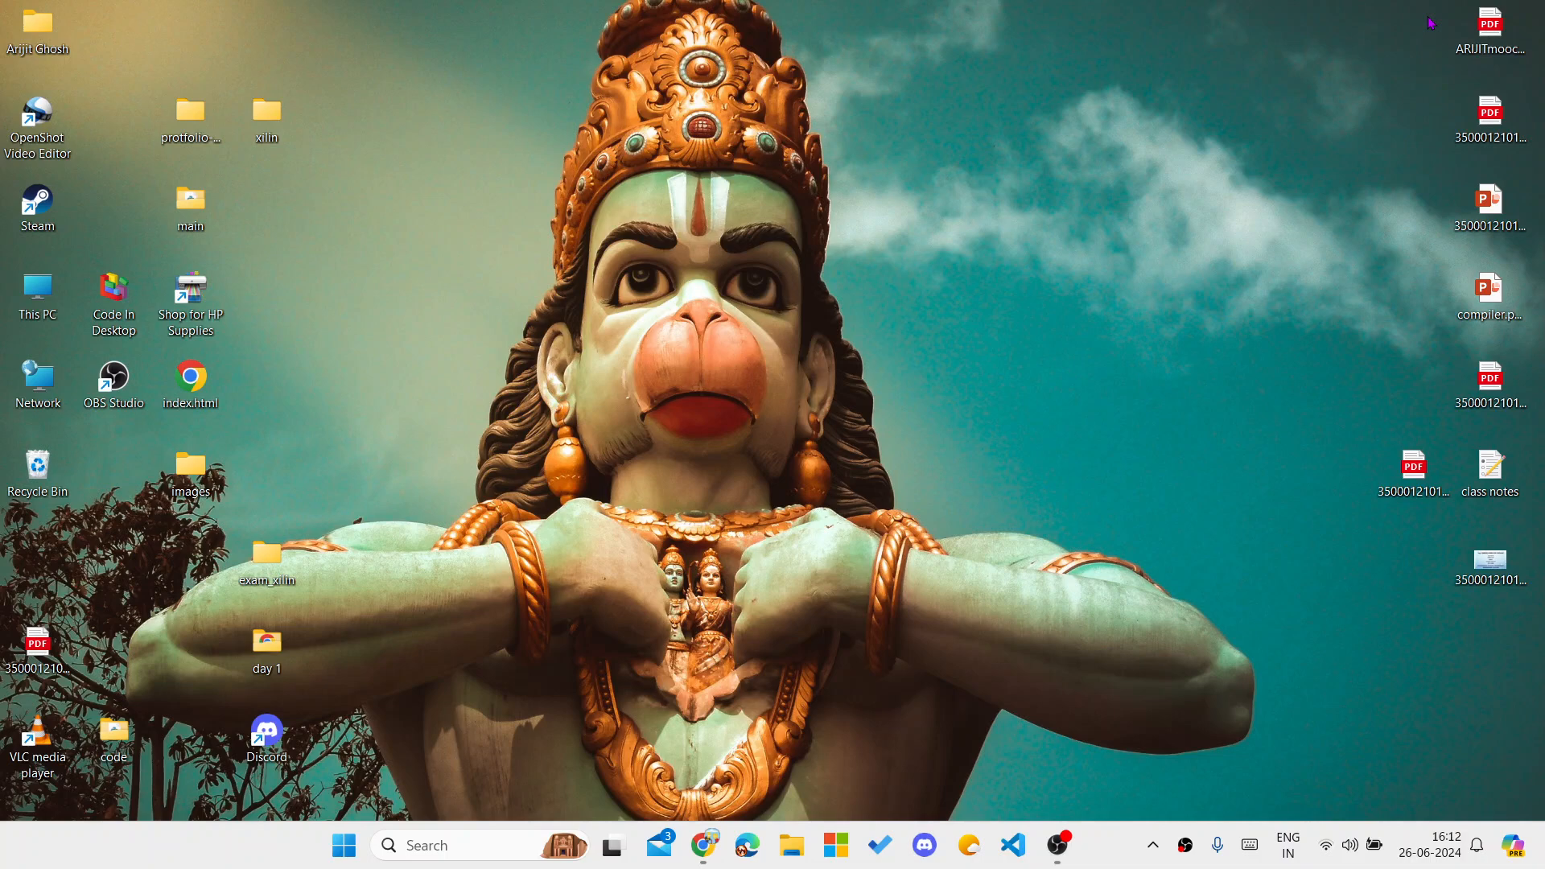
Step: Search Start for 'command Prompt' and launch it from the results
{"action": "left_click", "coordinate": [344, 846]}
{"action": "type", "text": "p"}
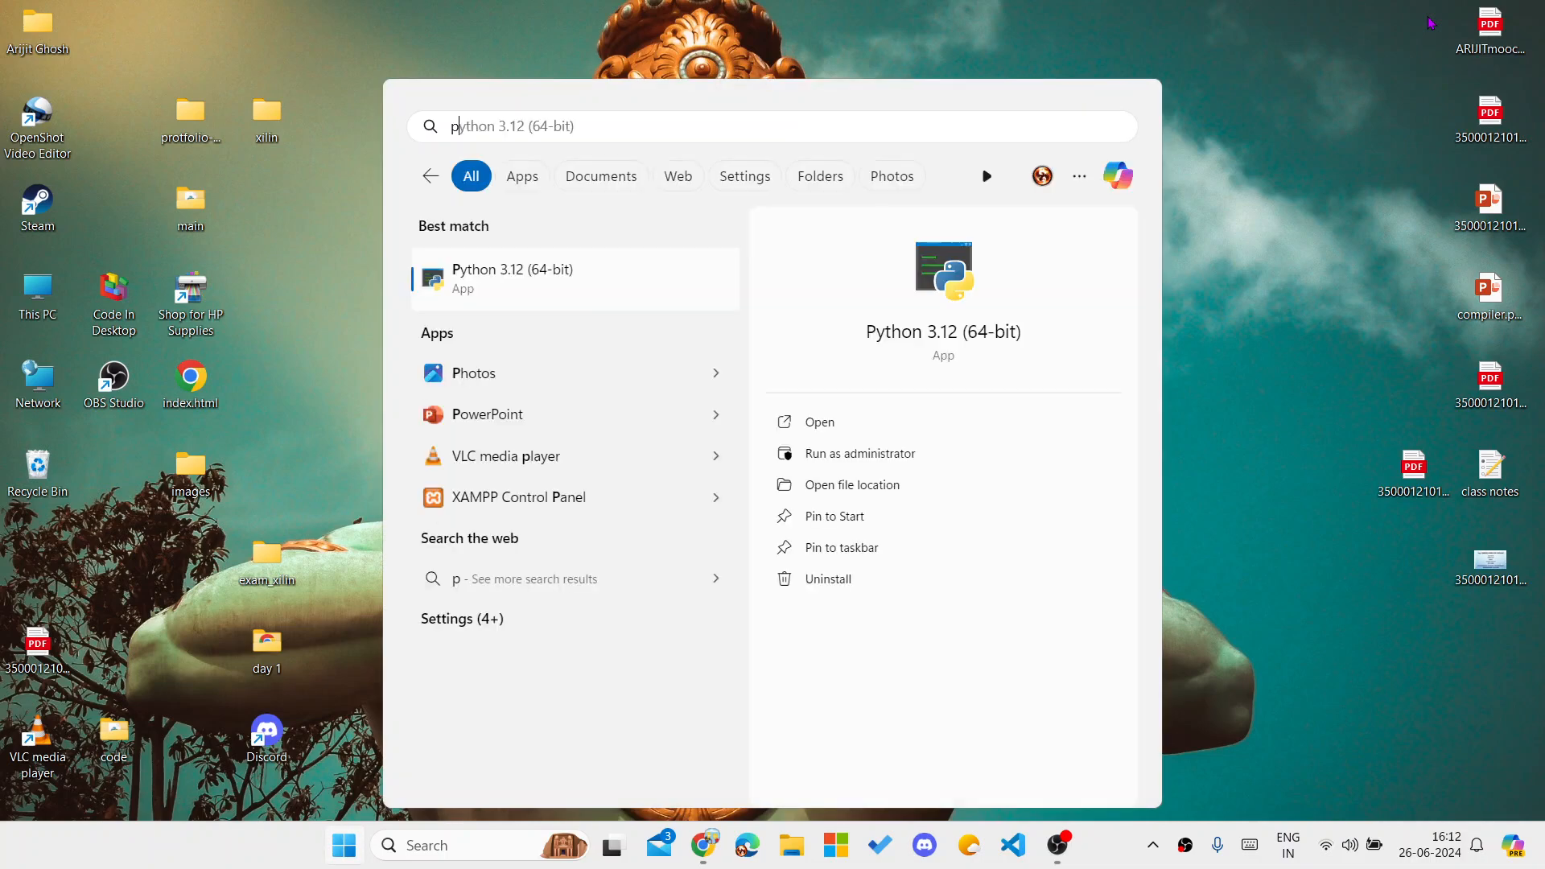
{"action": "type", "text": "command Prompt"}
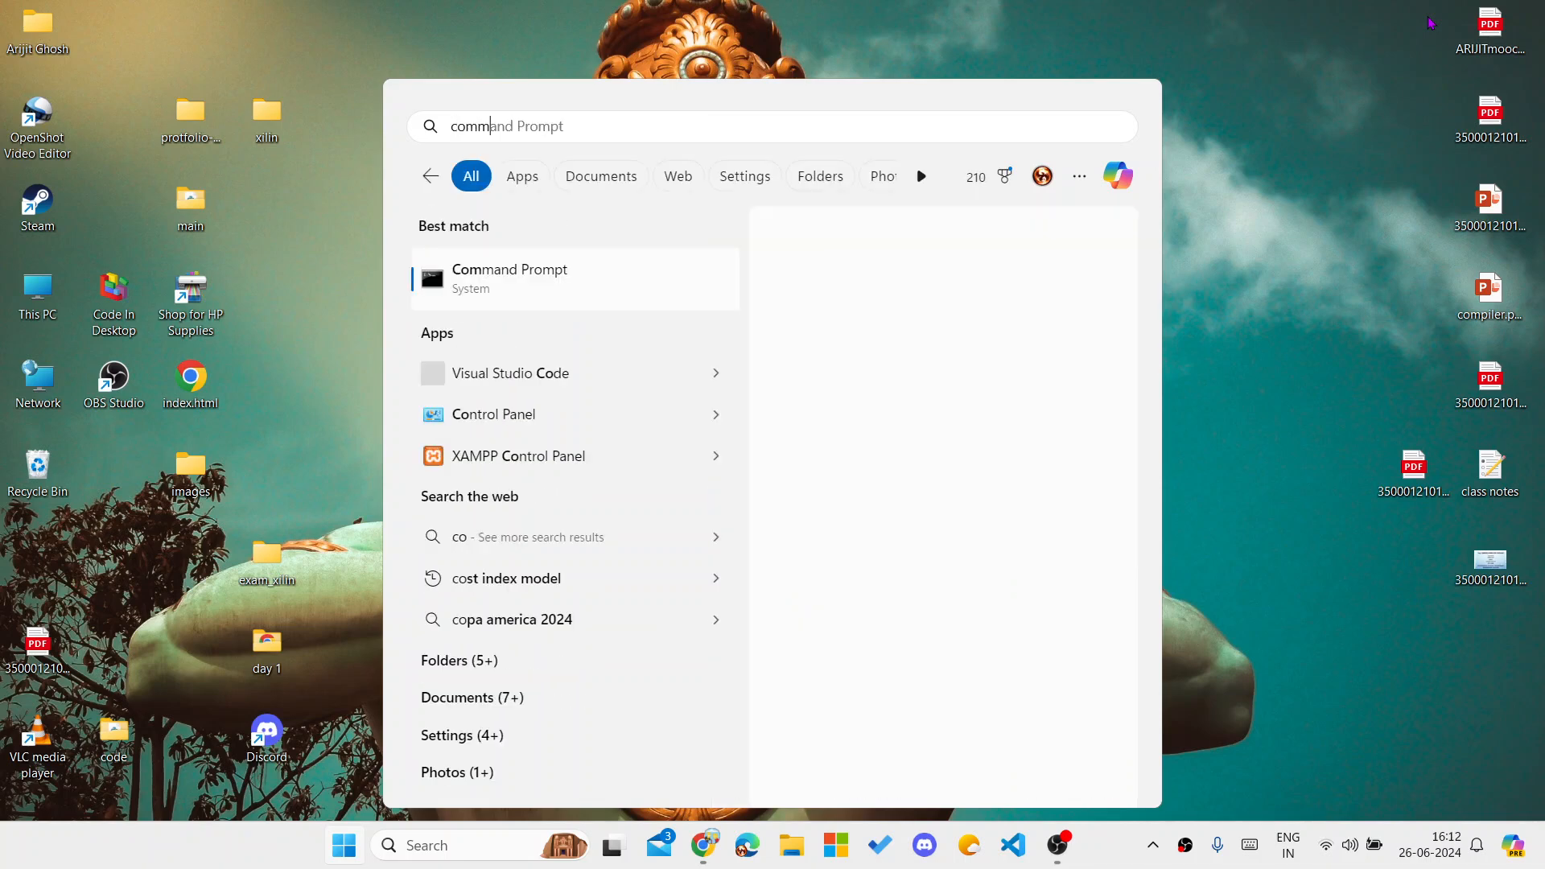
{"action": "left_click", "coordinate": [509, 278]}
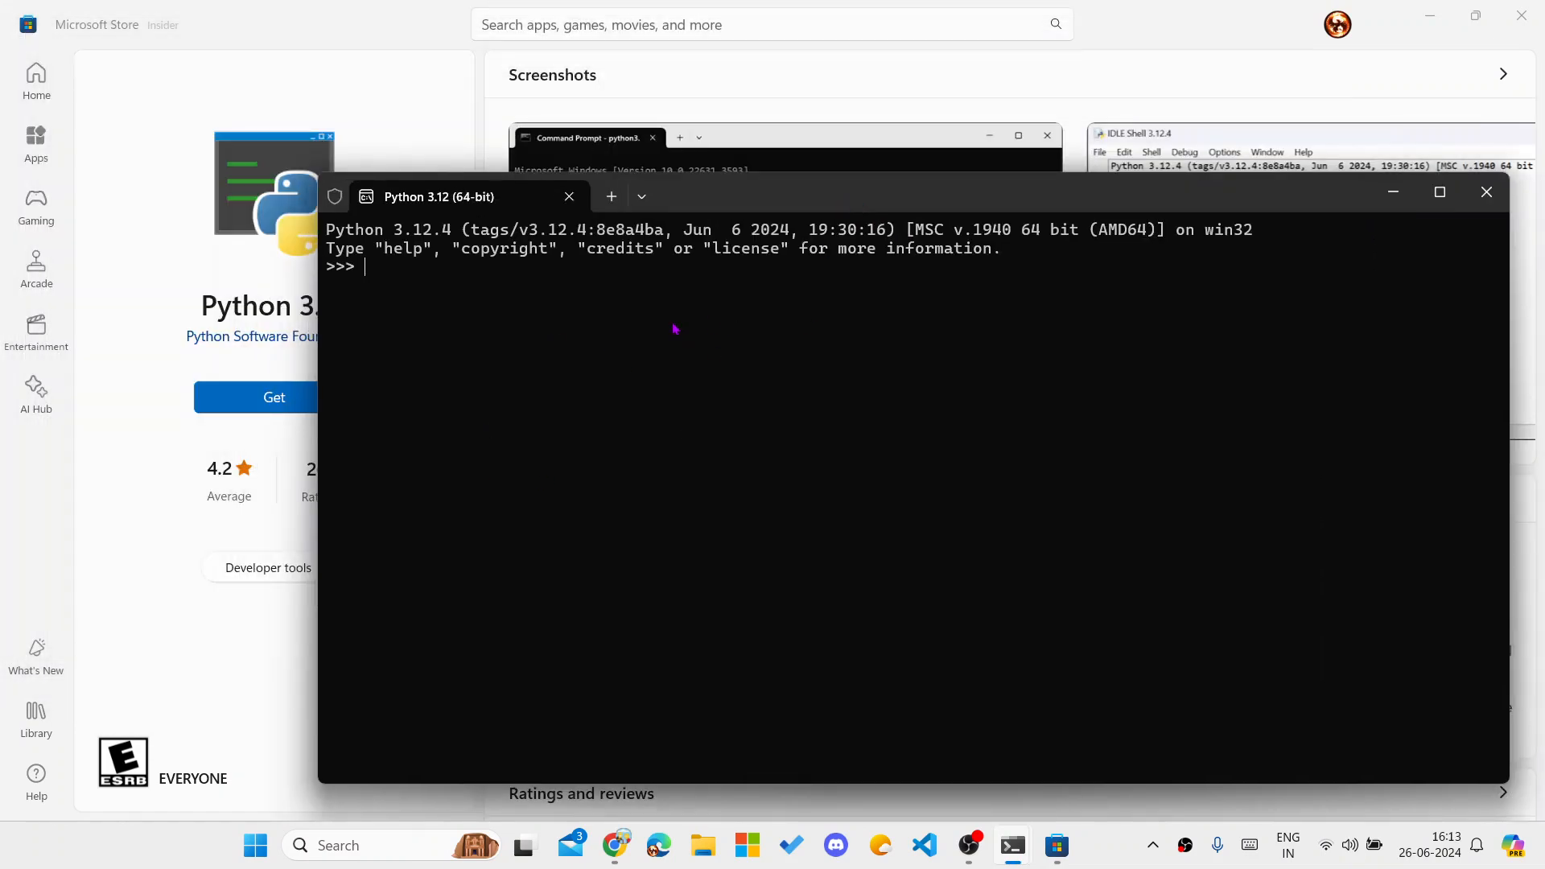
{"action": "mouse_move", "coordinate": [912, 660]}
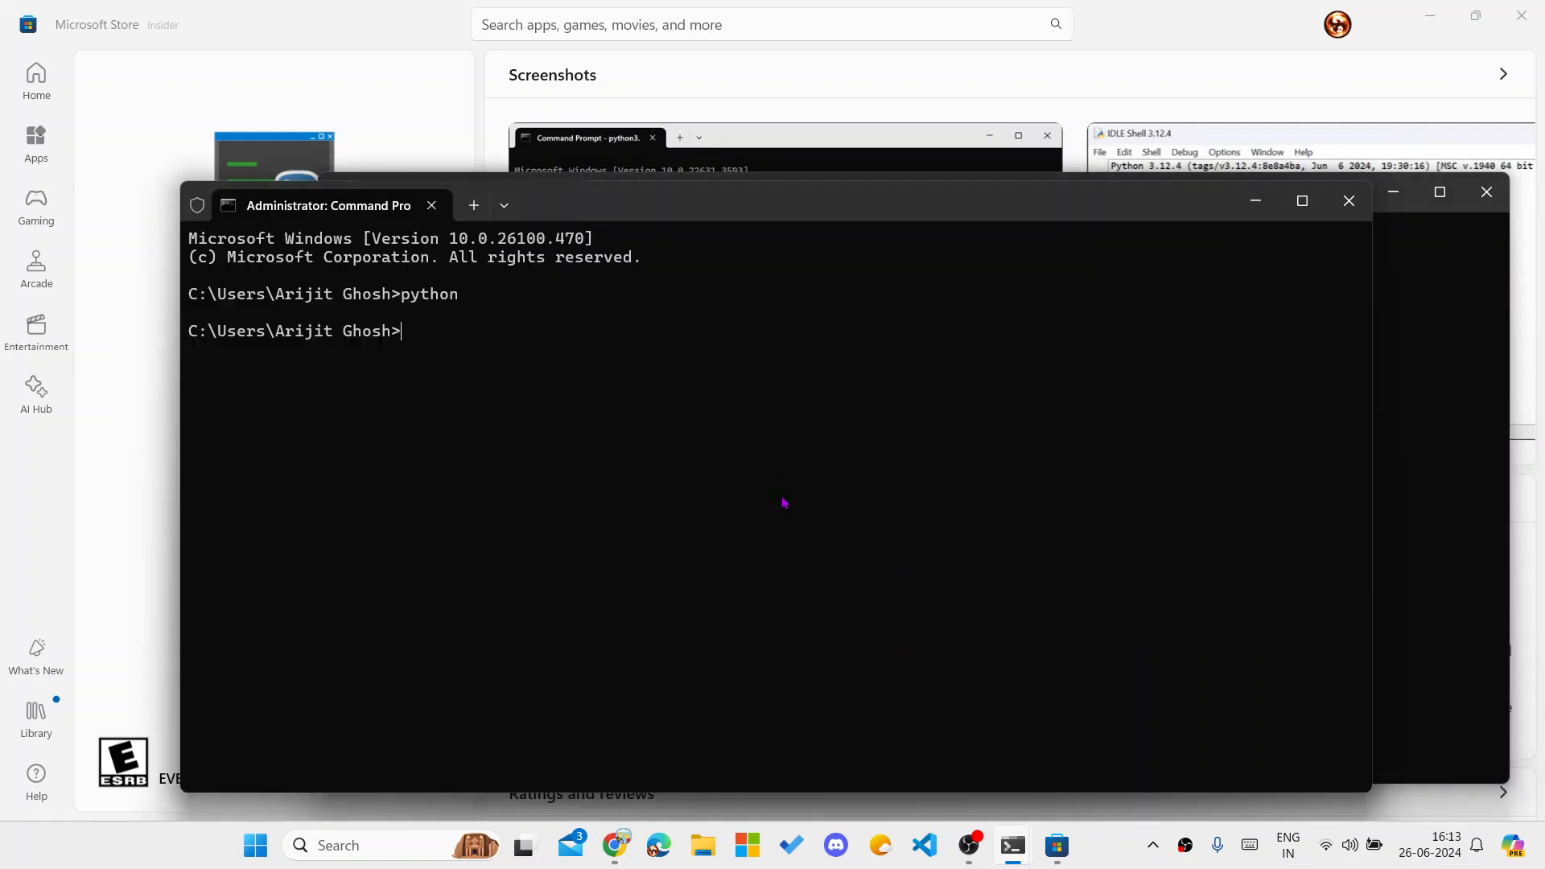
Step: Reposition the Command Prompt window after python fails to launch the interpreter
{"action": "left_click_drag", "start_coordinate": [328, 206], "coordinate": [193, 199]}
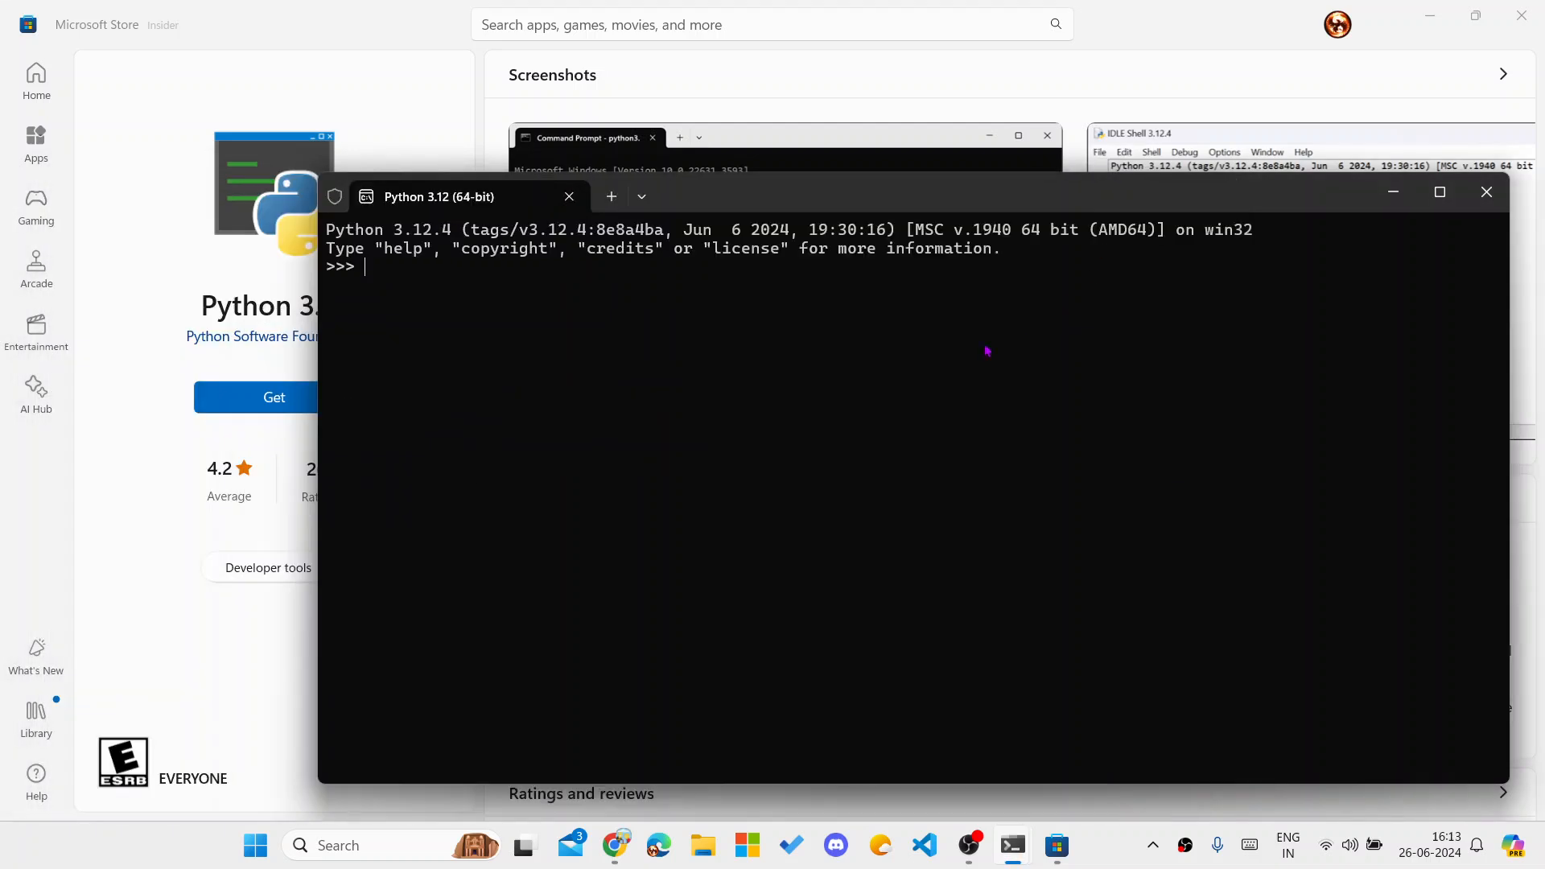
{"action": "mouse_move", "coordinate": [750, 302]}
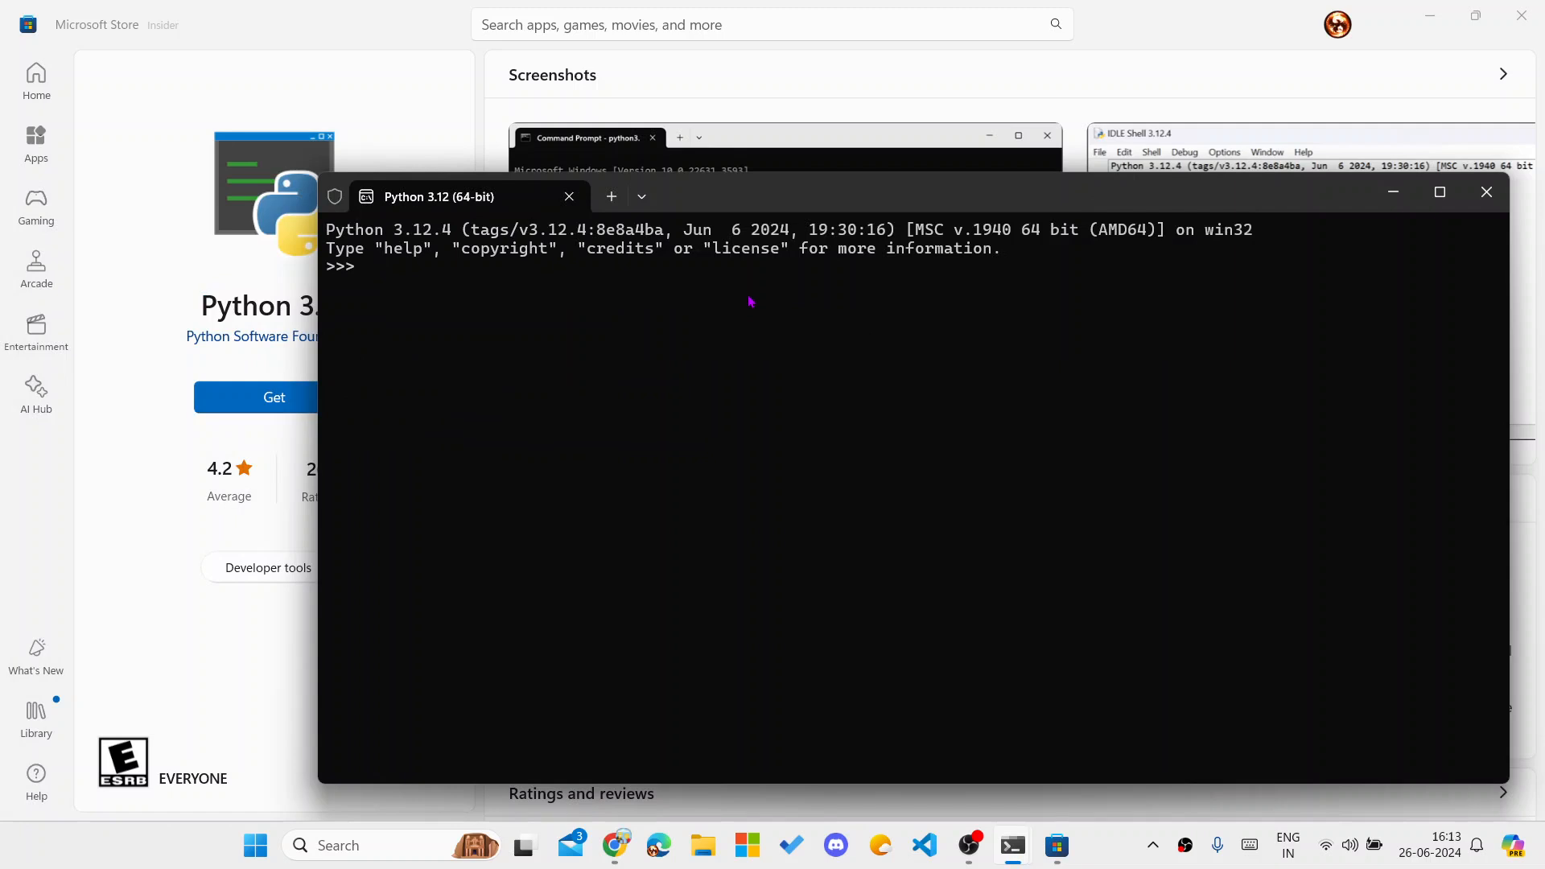
Step: Run import os and os.system('dir'), then copy the Python312 folder path
{"action": "type", "text": "import"}
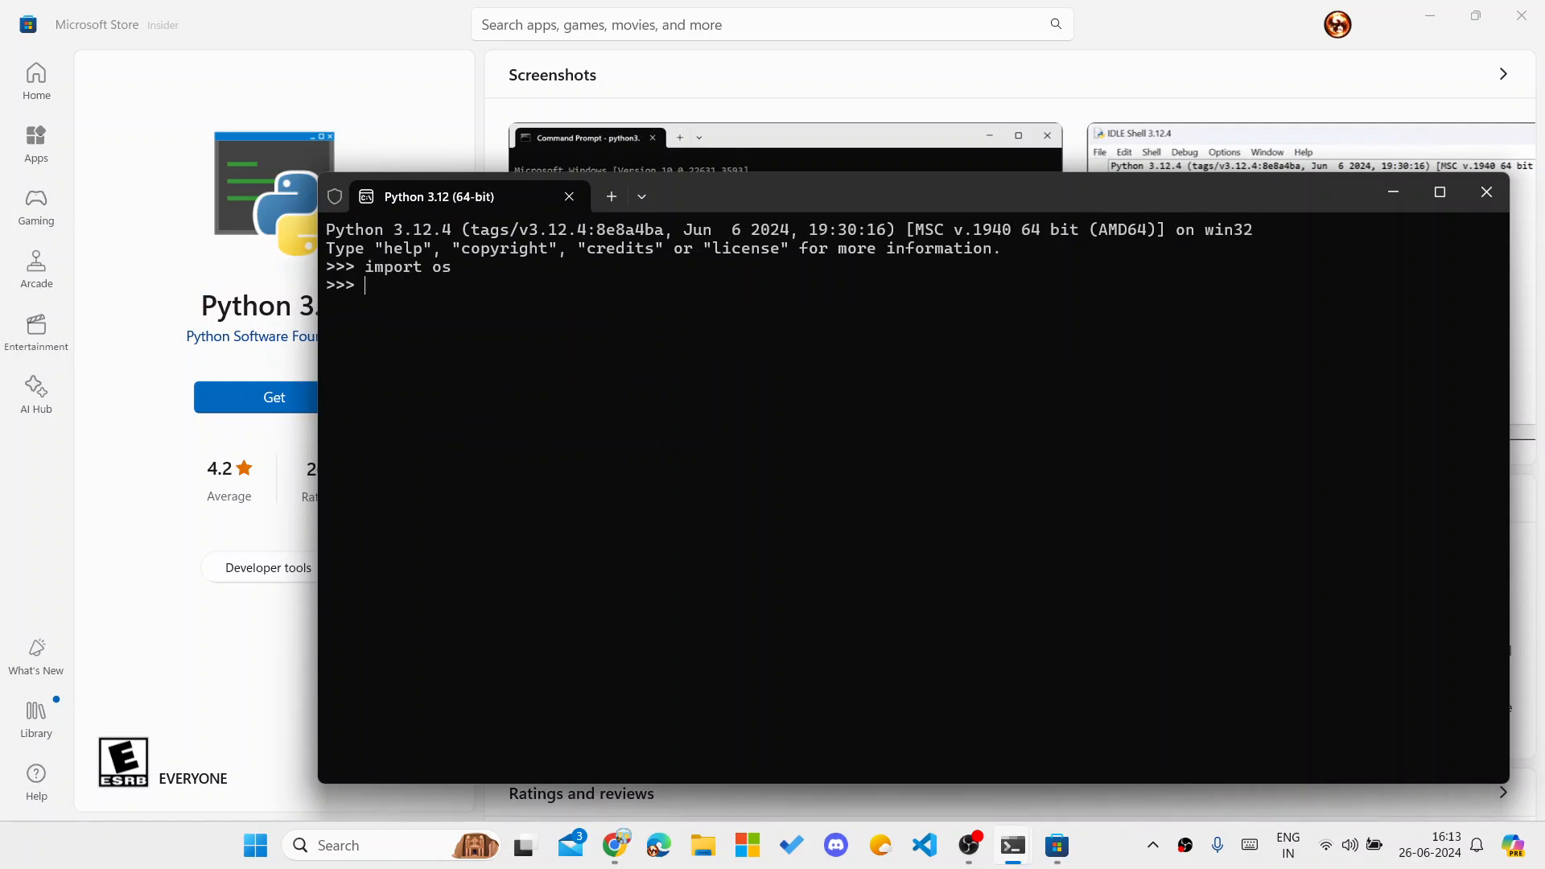
{"action": "type", "text": "os.system('dir"}
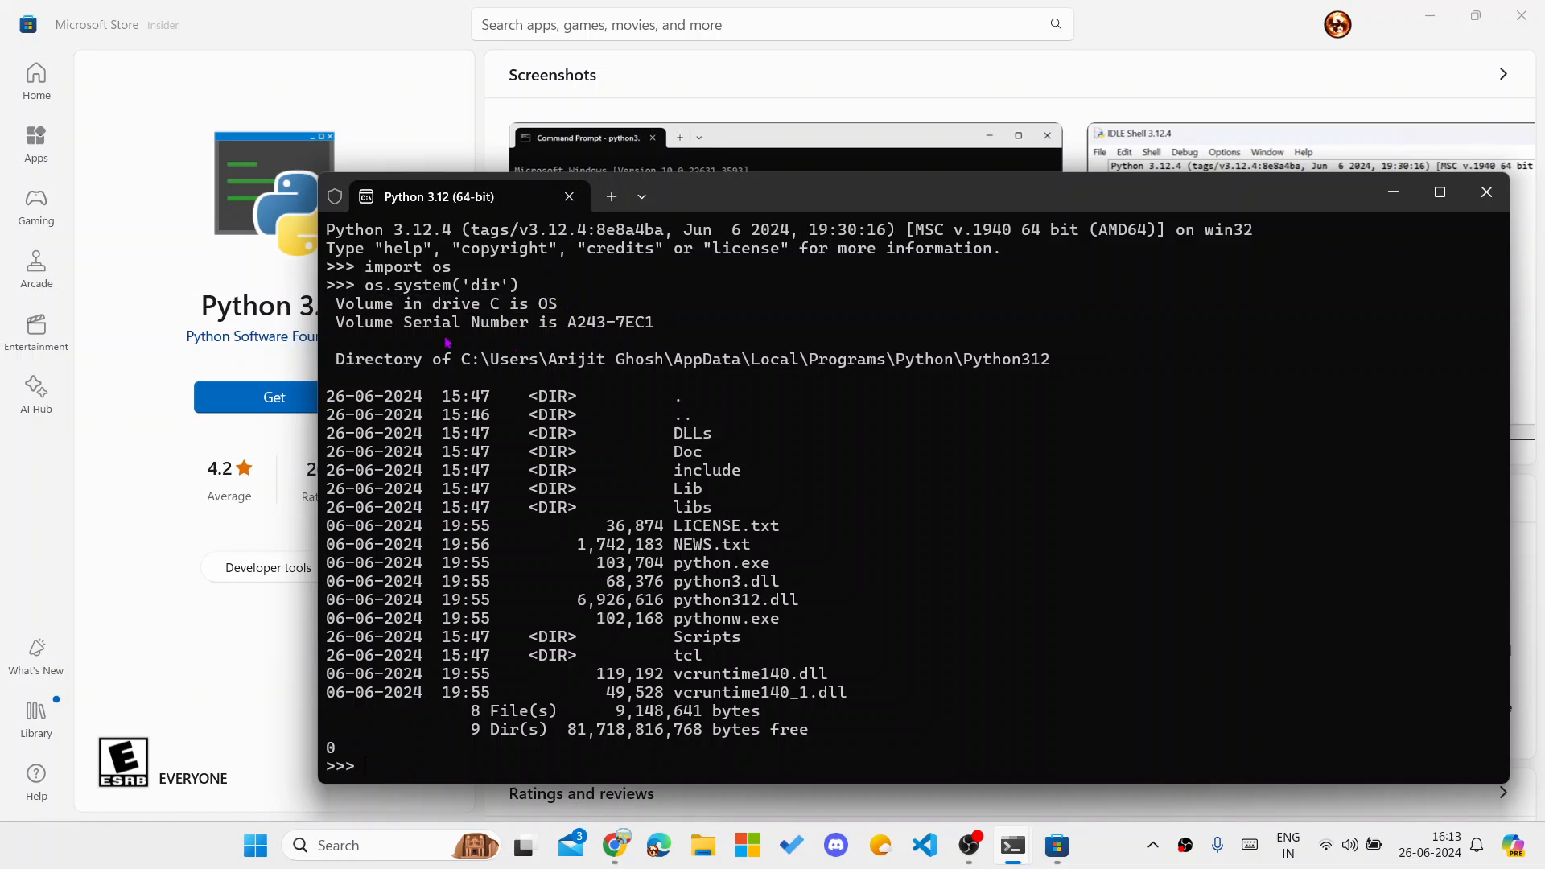
{"action": "left_click_drag", "start_coordinate": [459, 359], "coordinate": [710, 359]}
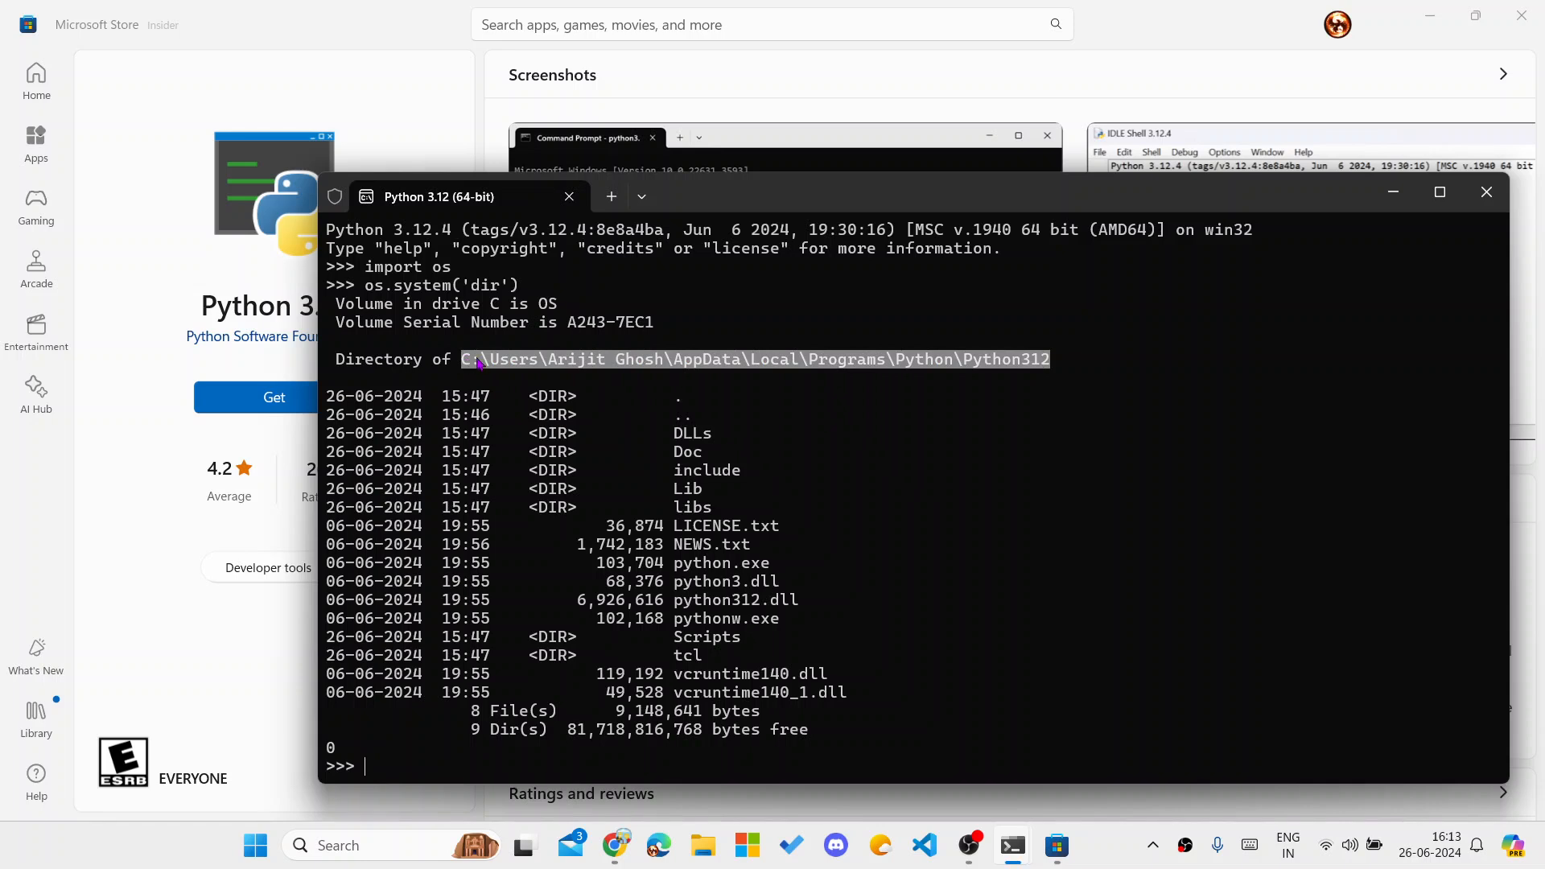
{"action": "left_click", "coordinate": [487, 366]}
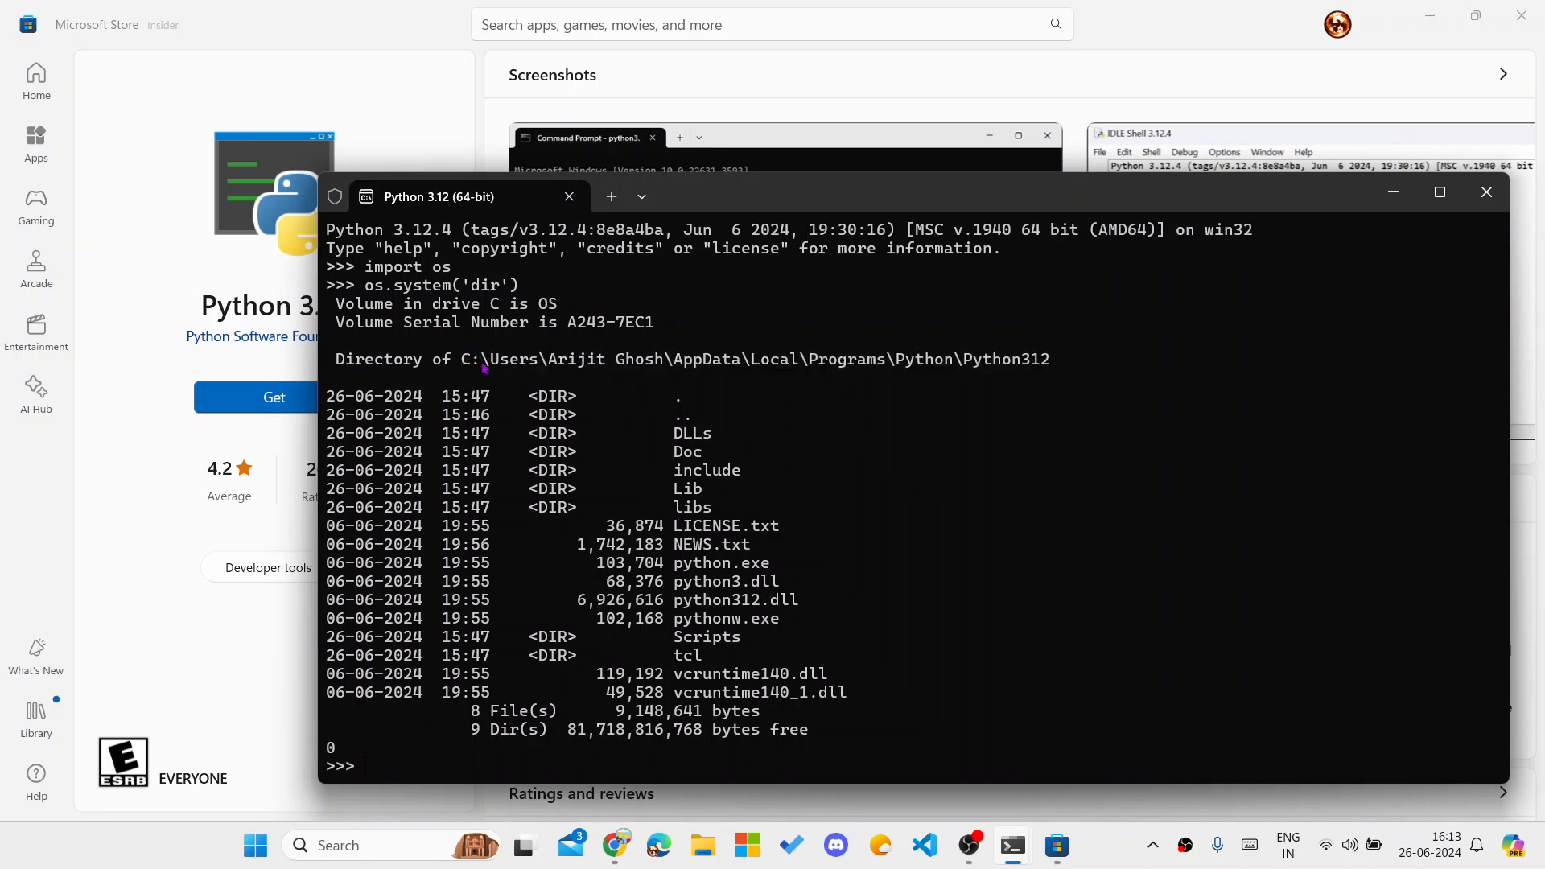
{"action": "mouse_move", "coordinate": [548, 396]}
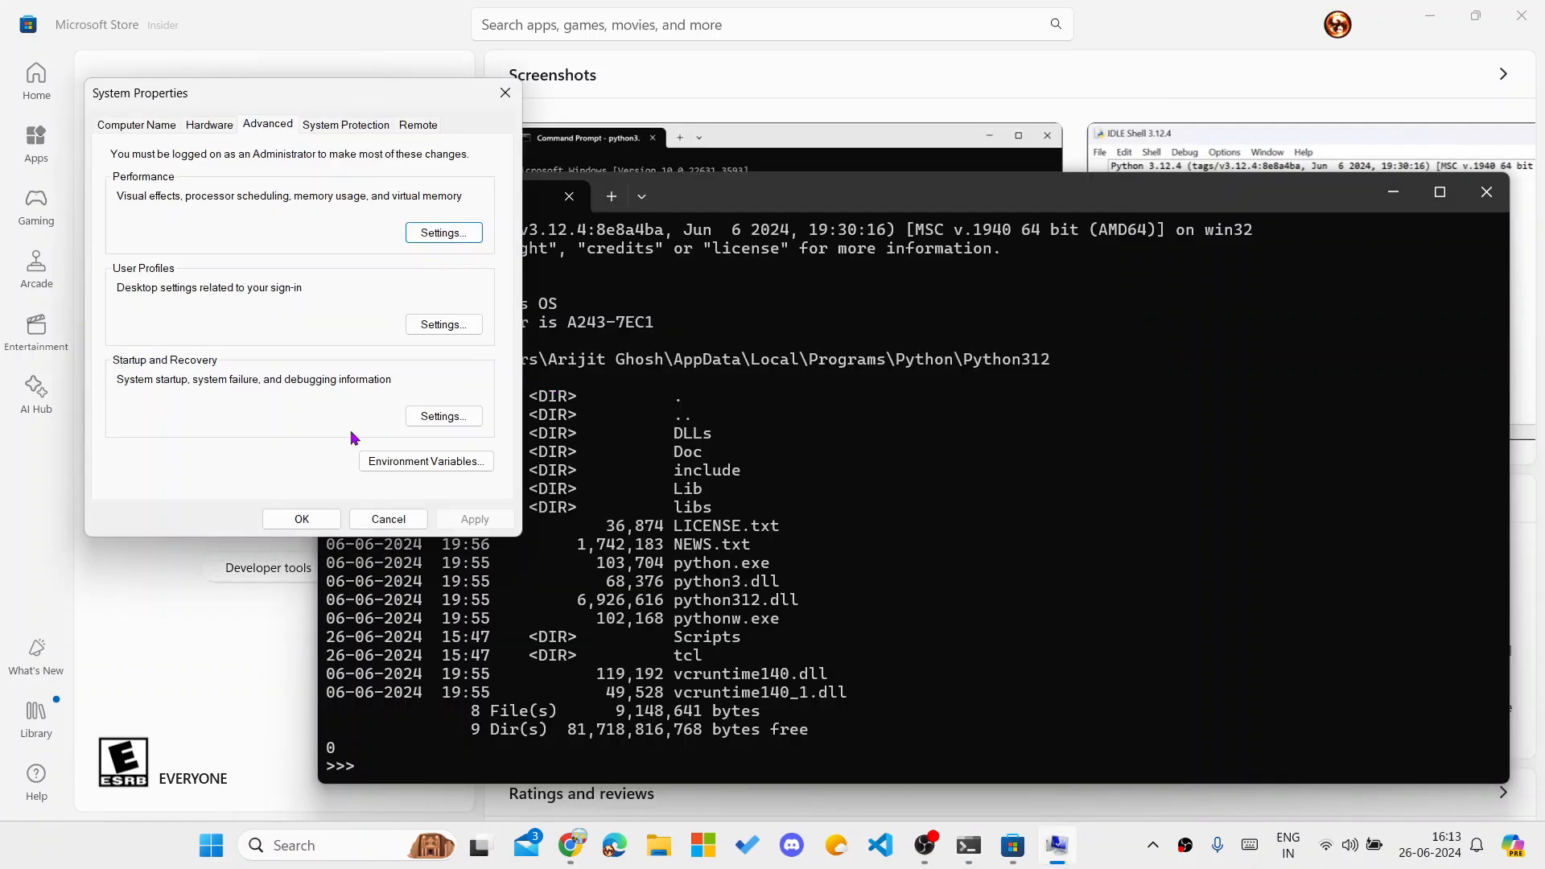
Step: Open the Environment Variables window from System Properties
{"action": "left_click", "coordinate": [425, 461]}
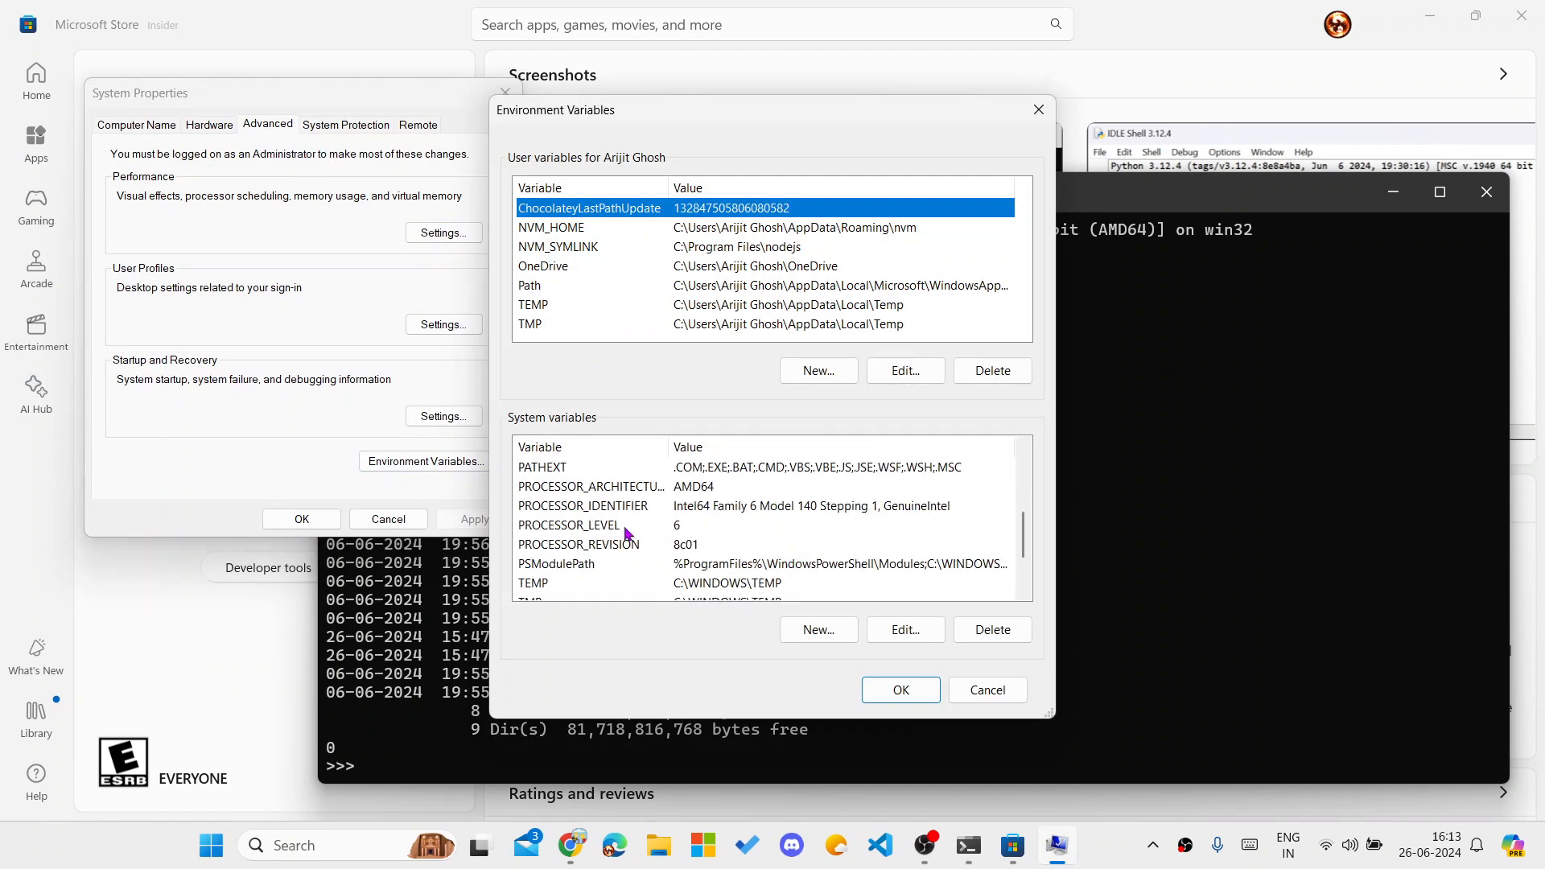
{"action": "mouse_move", "coordinate": [575, 442]}
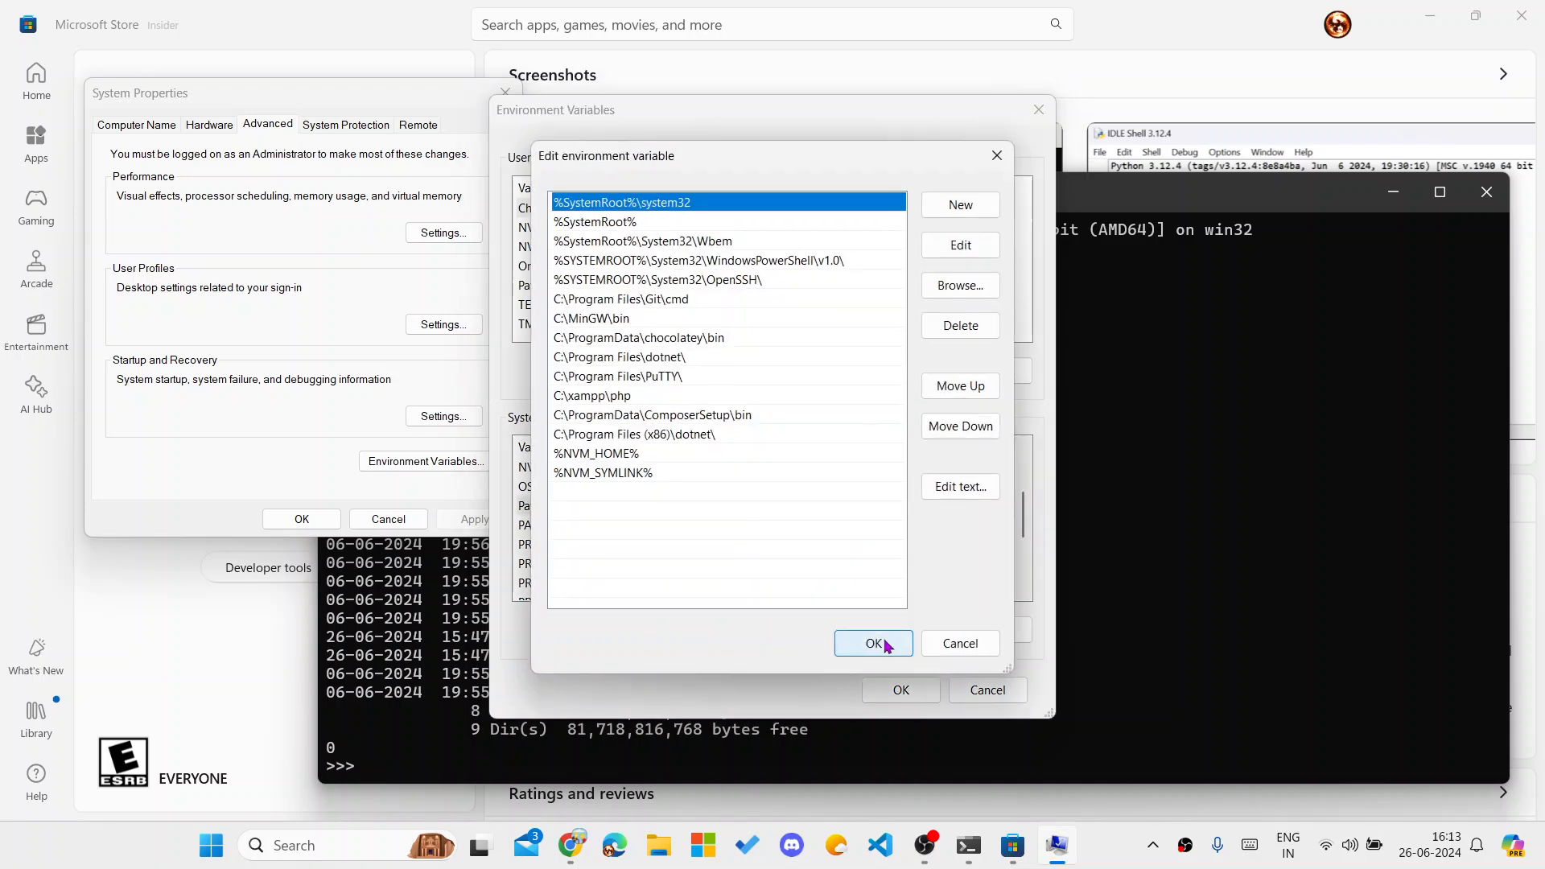
Step: Add the Python312 folder as a new Path entry and confirm both dialogs
{"action": "left_click", "coordinate": [960, 205]}
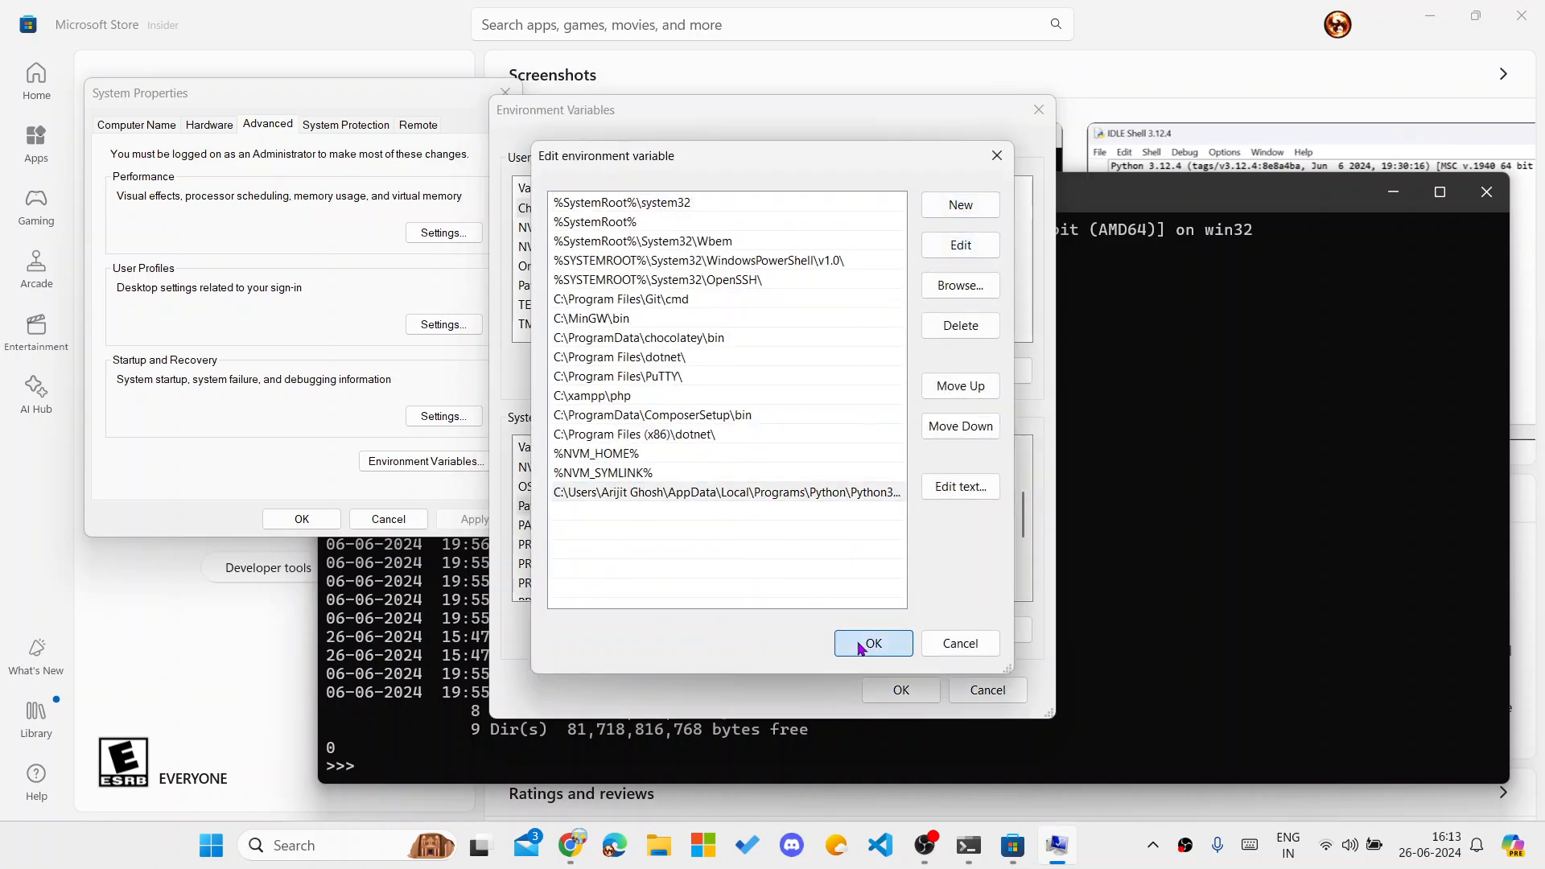
{"action": "left_click", "coordinate": [873, 643]}
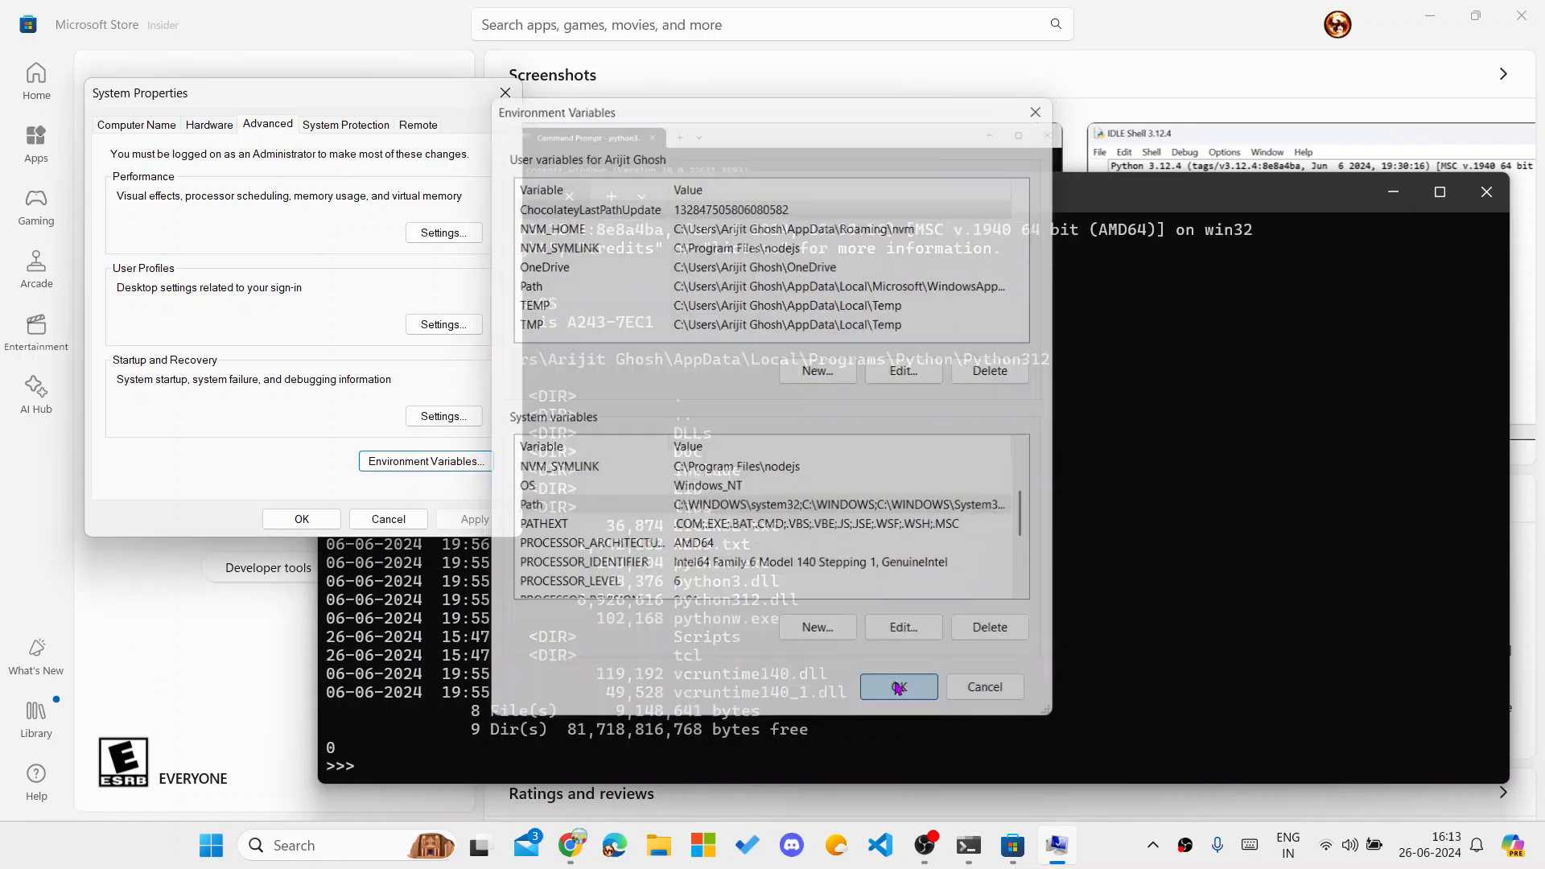
{"action": "left_click", "coordinate": [899, 687]}
{"action": "type", "text": "pytho"}
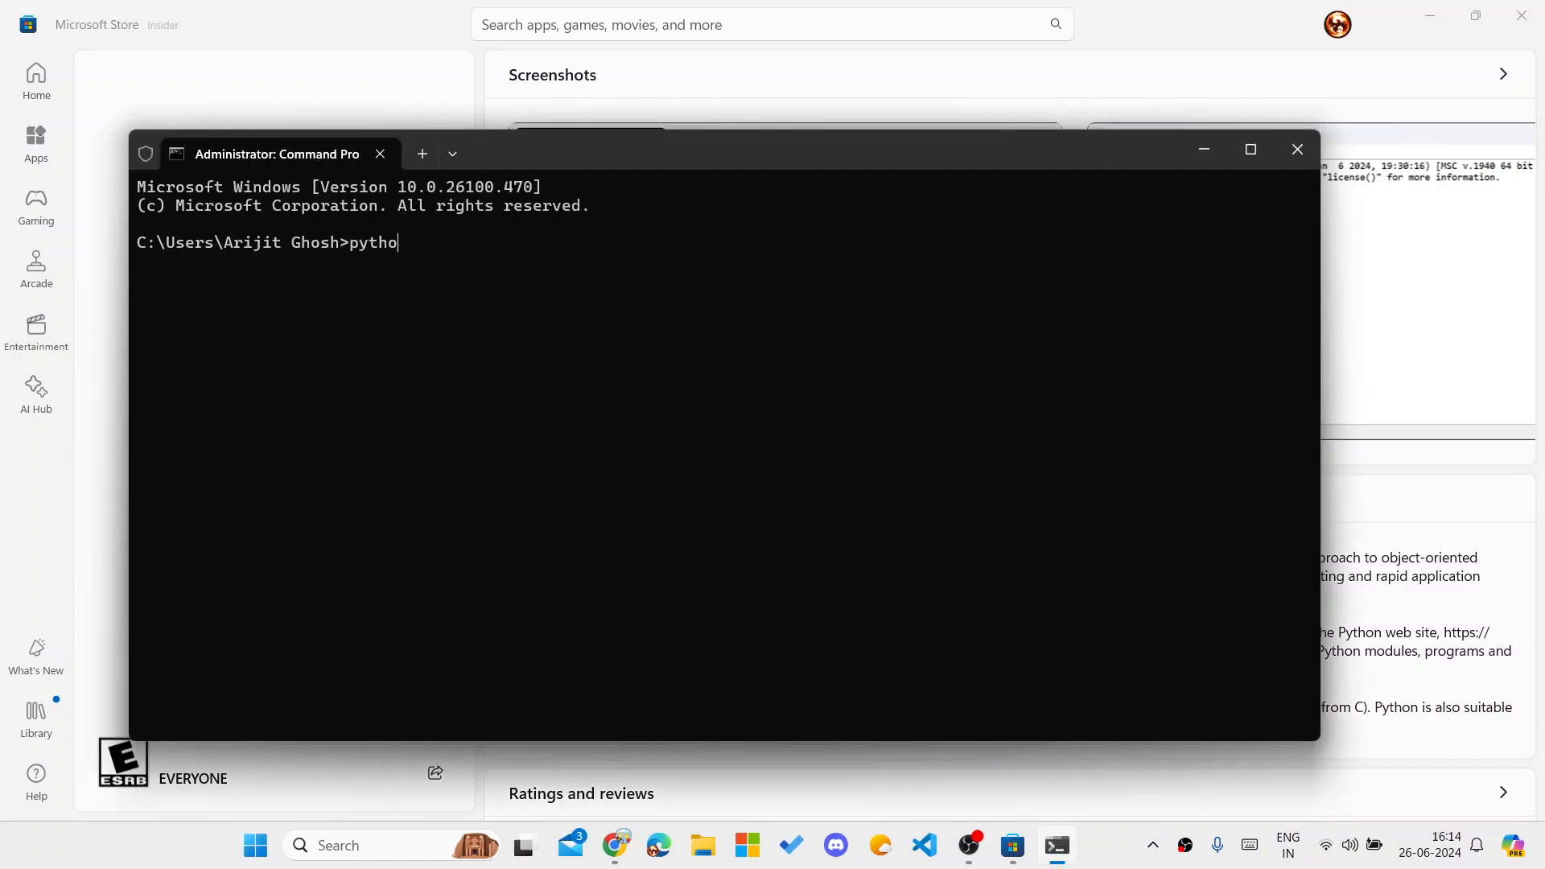
Step: Run python in the new Command Prompt to start Python 3.12.4, then switch windows
{"action": "key", "text": "Enter"}
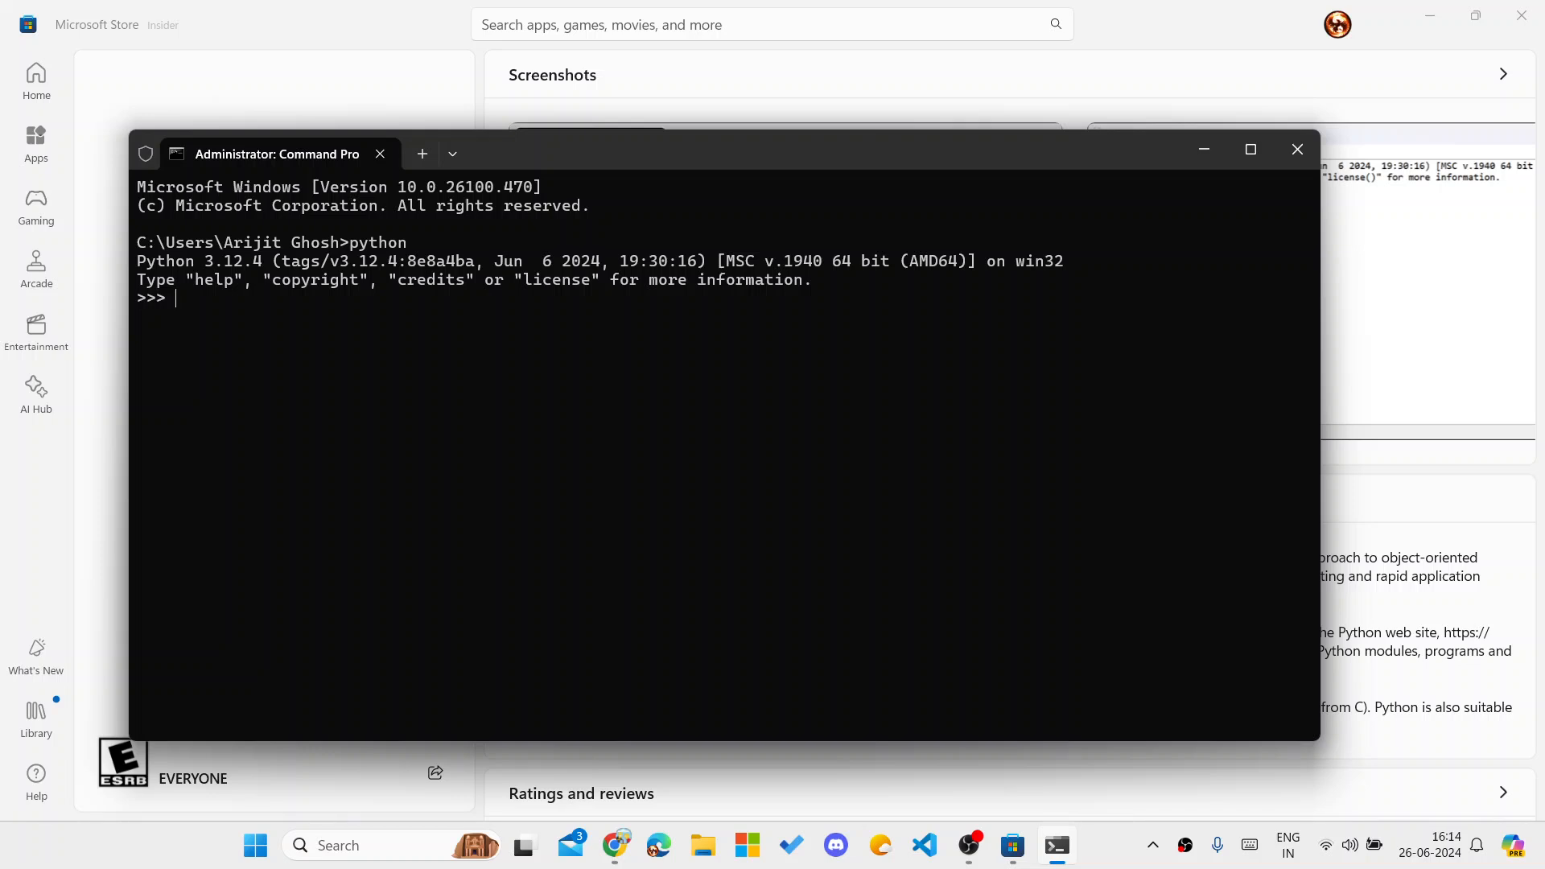
{"action": "key", "text": "alt+tab"}
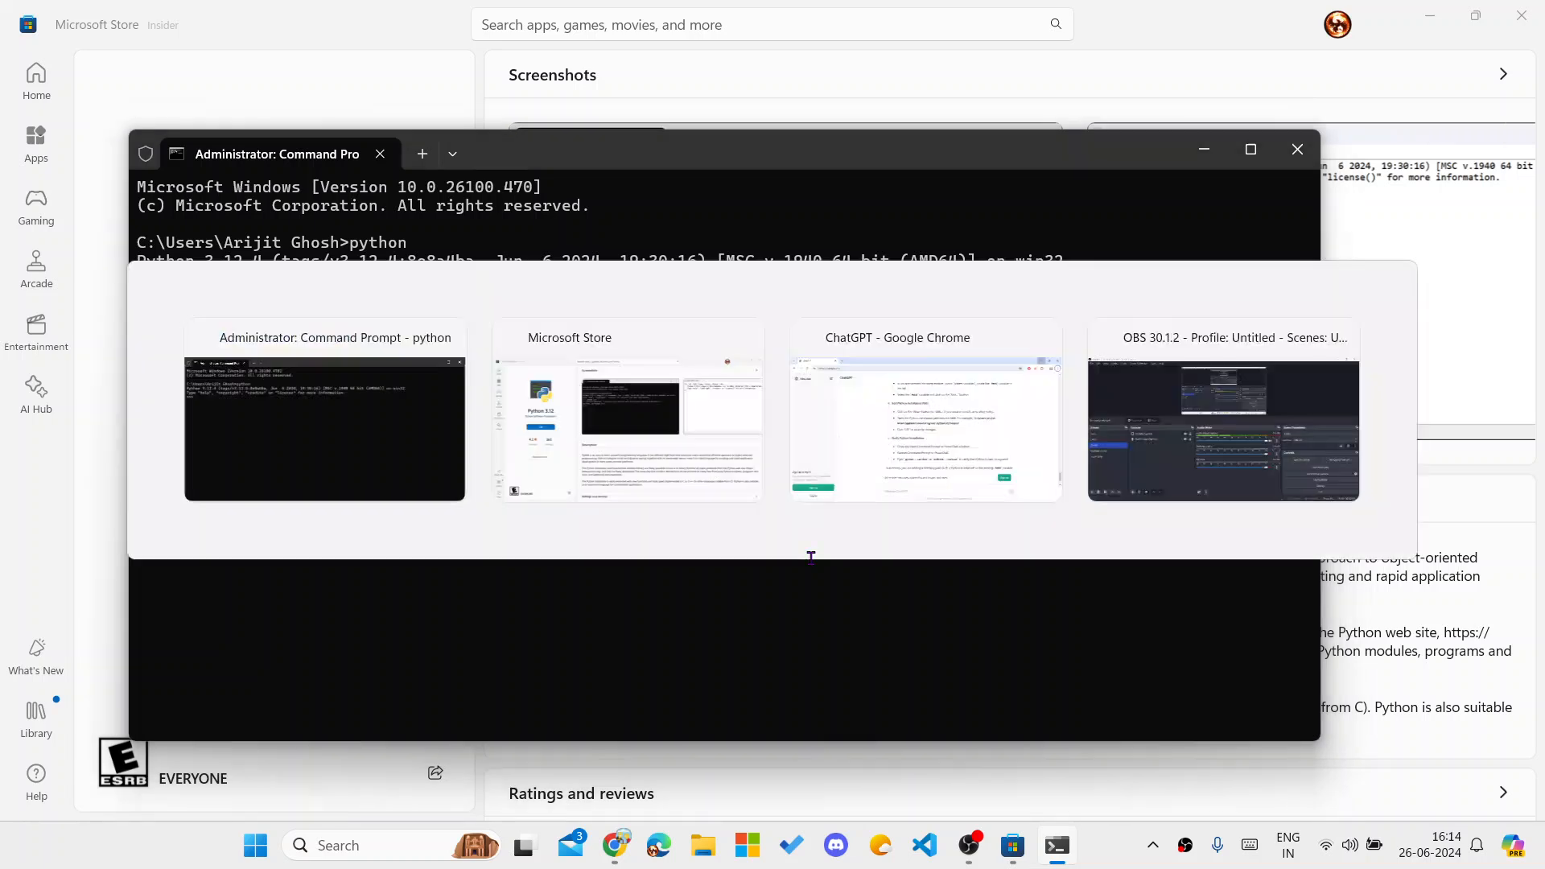